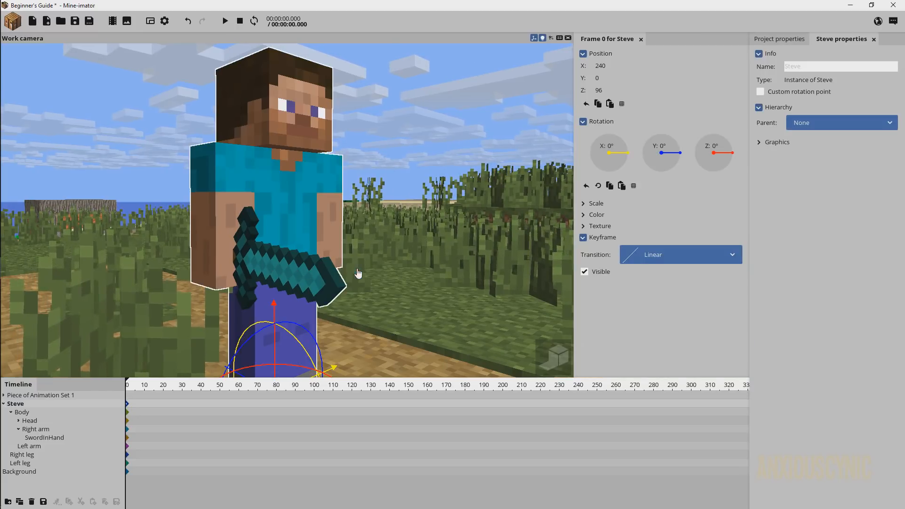
Step: Select SwordInHand and zero its X rotation so it lies sideways in Steve's hand
click(46, 438)
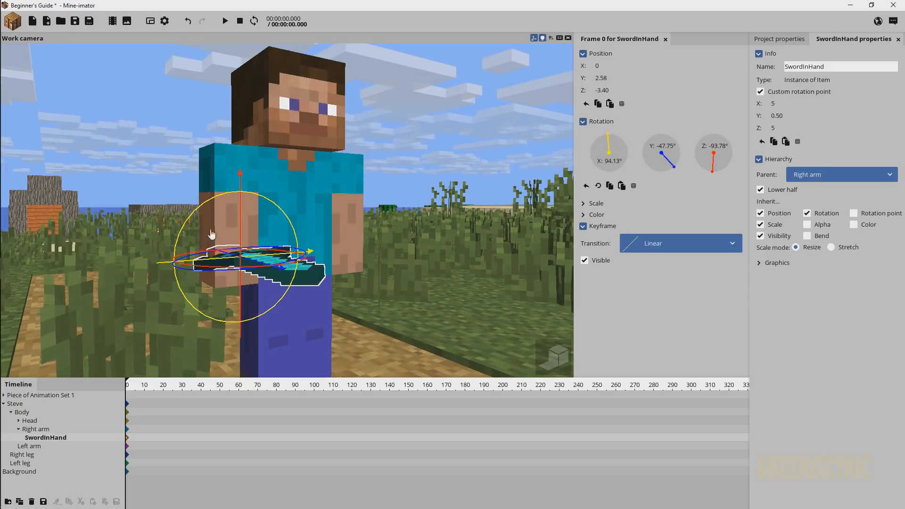
mouse_move(735, 143)
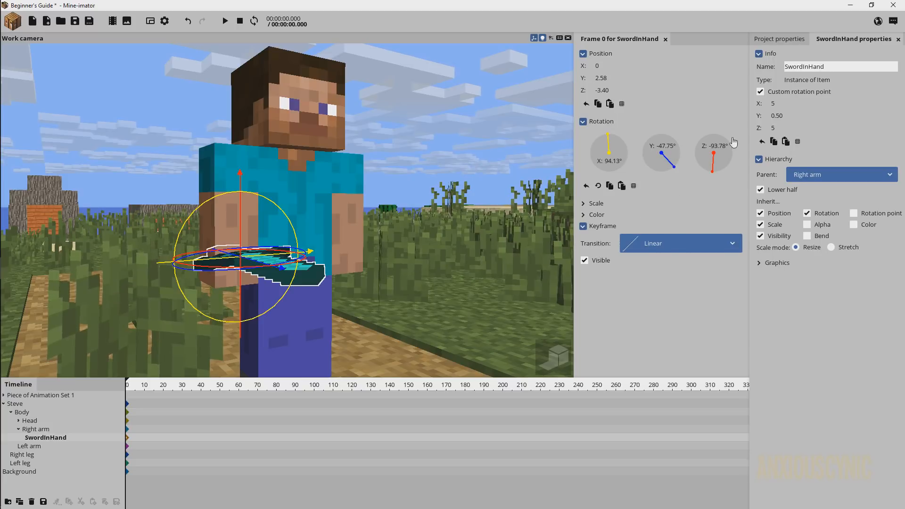
mouse_move(681, 160)
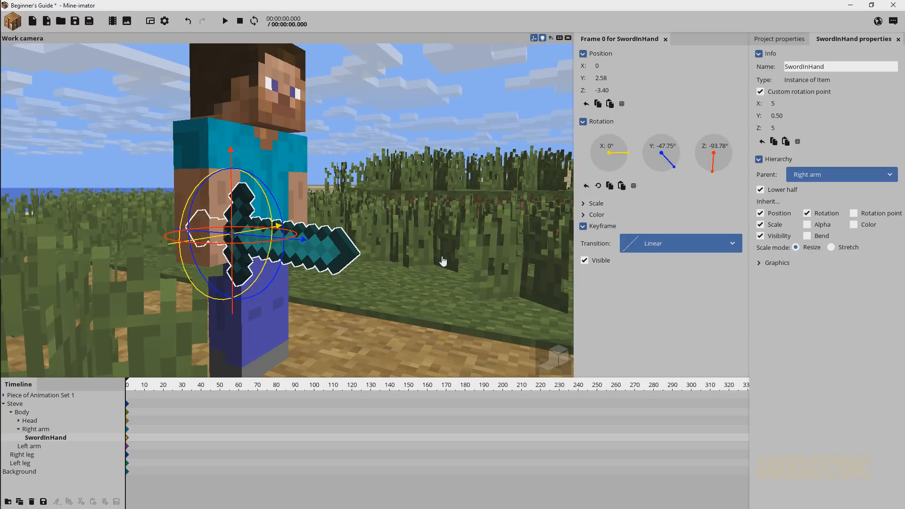
mouse_move(83, 461)
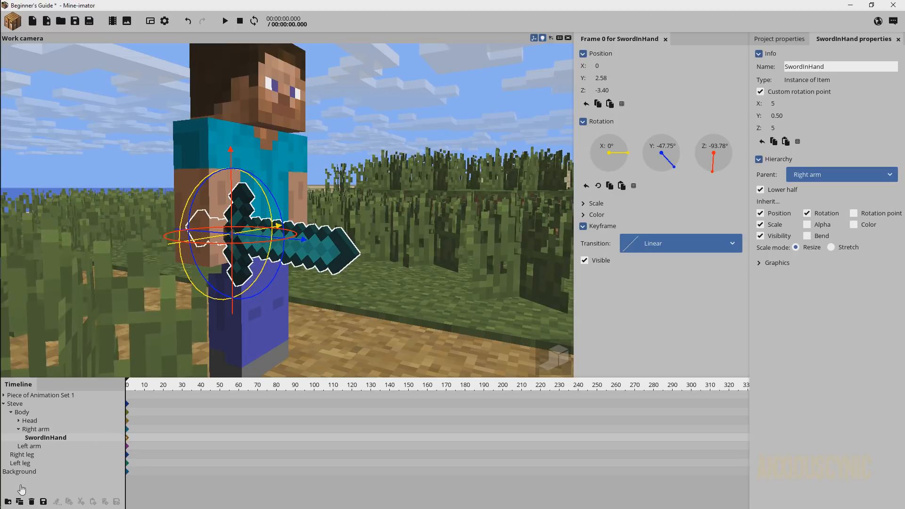
click(9, 501)
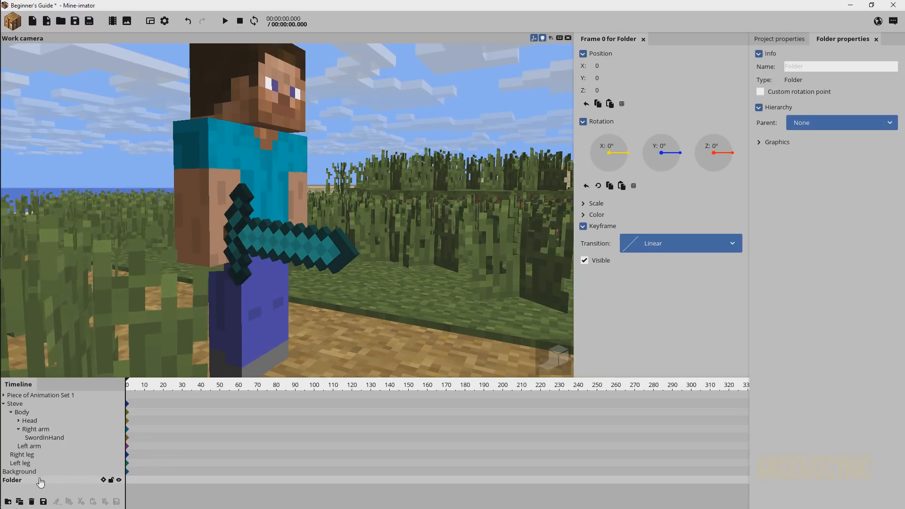
mouse_move(8, 501)
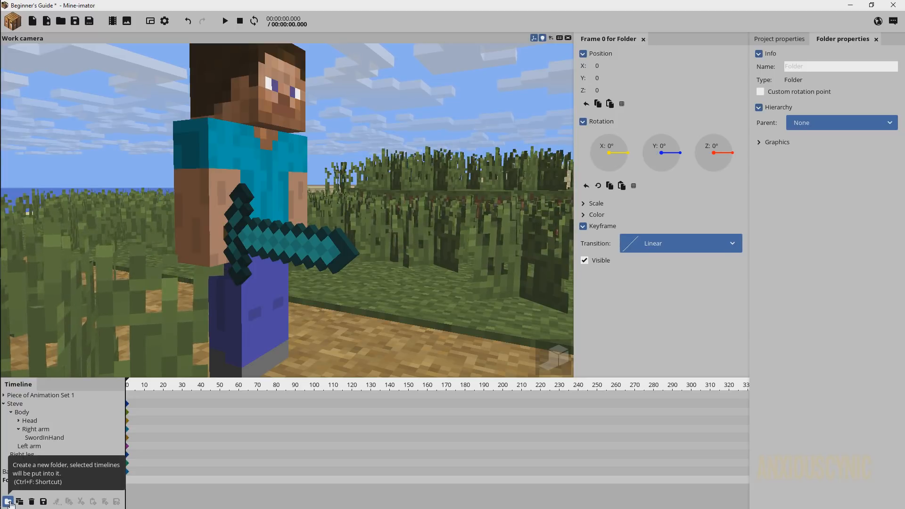
click(8, 501)
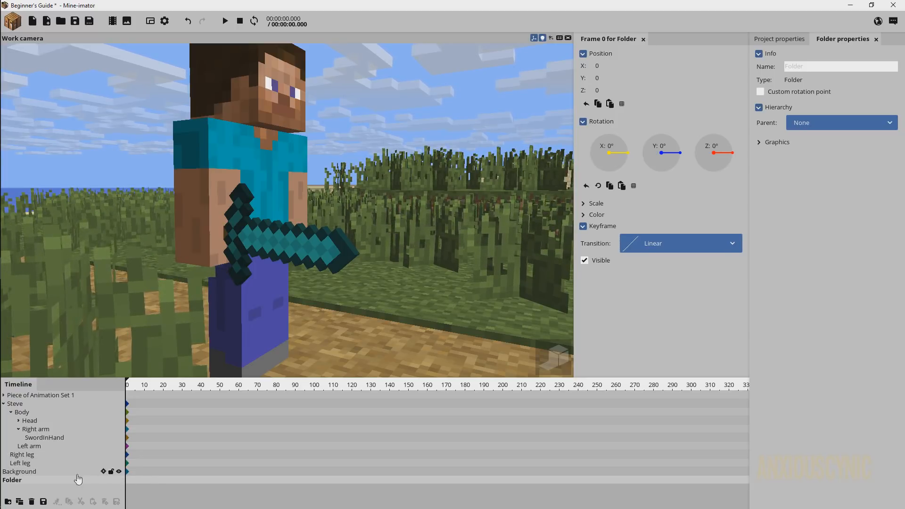
mouse_move(118, 472)
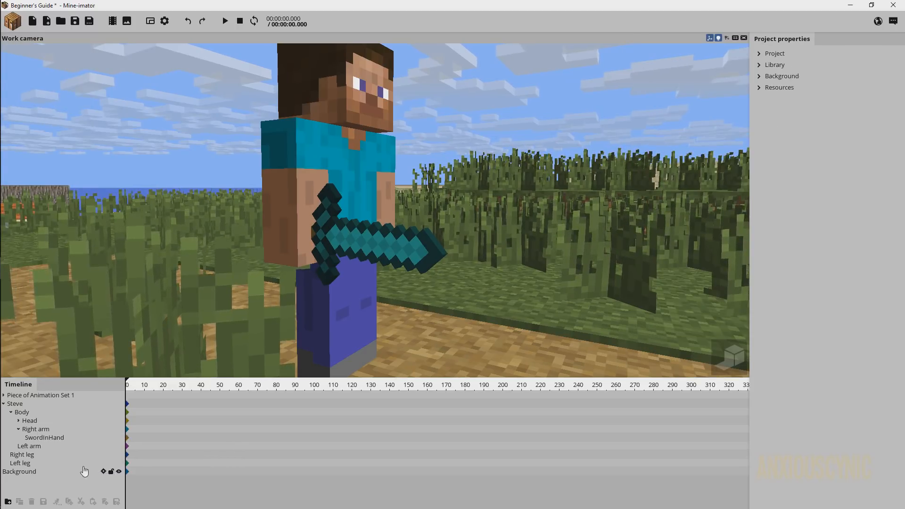
Step: Wrap SwordInHand in a new Folder under the right arm, then expand and select it
click(44, 437)
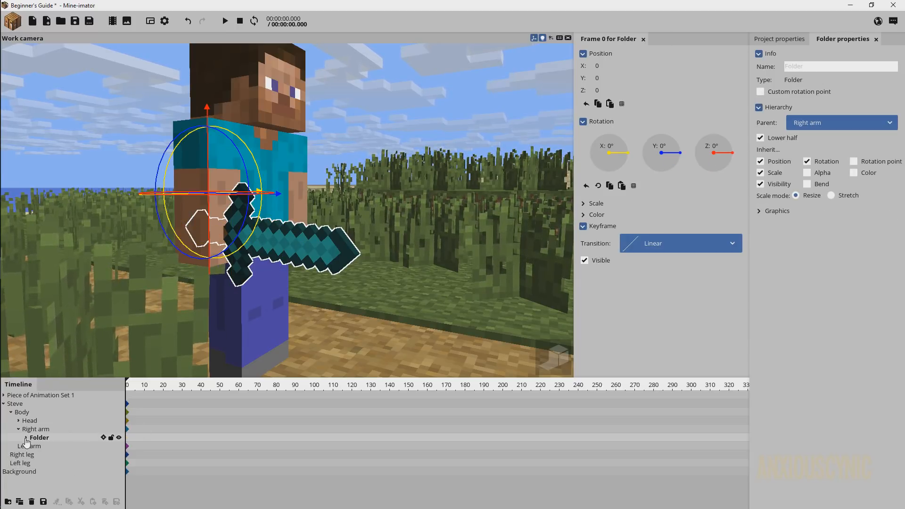
click(26, 437)
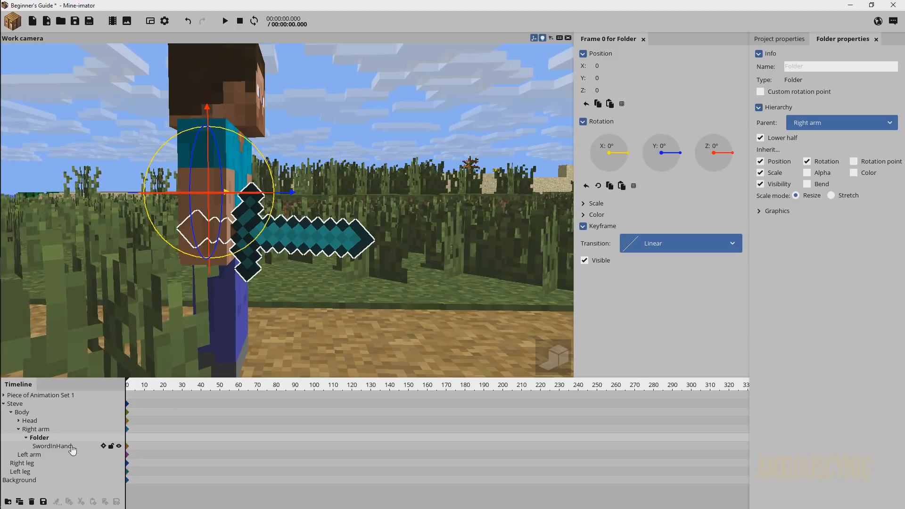
click(53, 445)
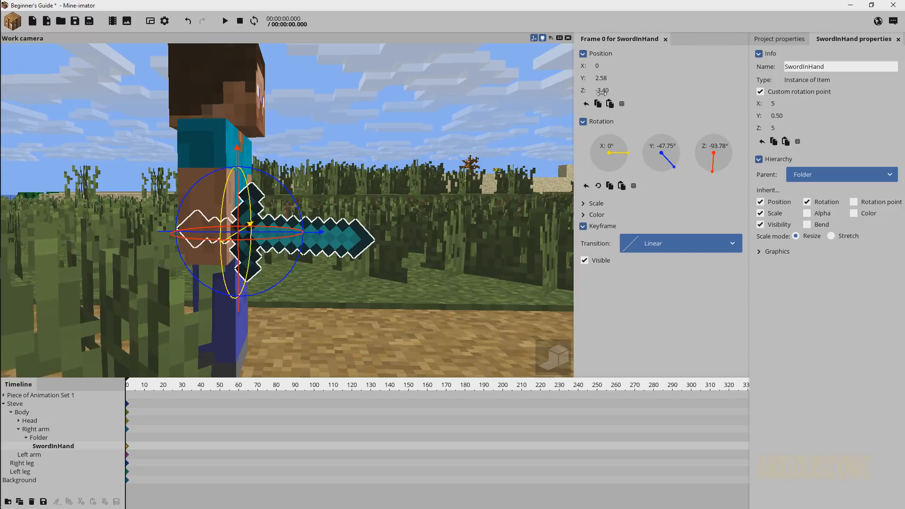
Step: Copy SwordInHand's position (Y 2.58, Z -3.40) onto the Folder and reset its rotation to 0
click(39, 438)
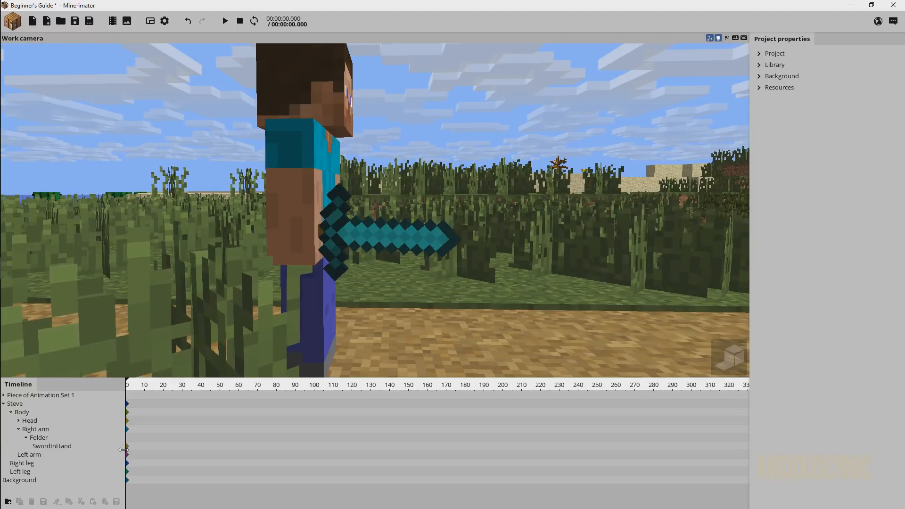
click(51, 445)
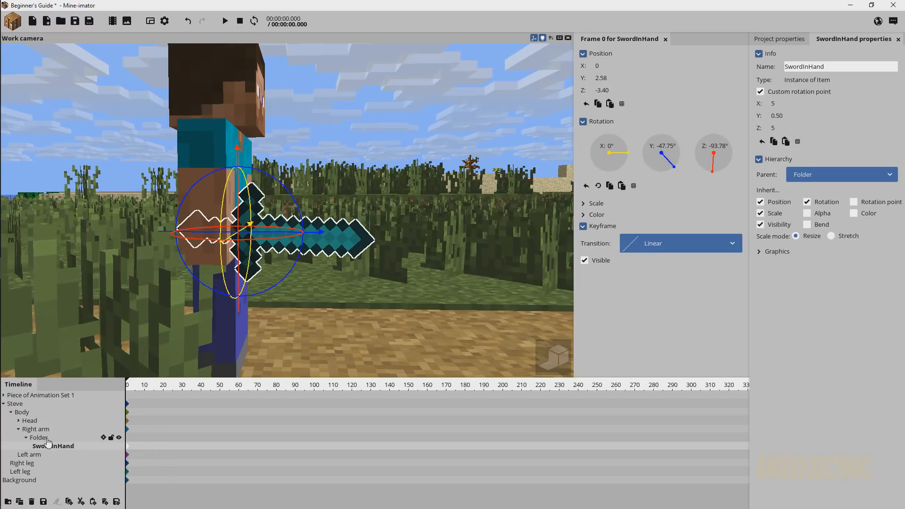
click(38, 438)
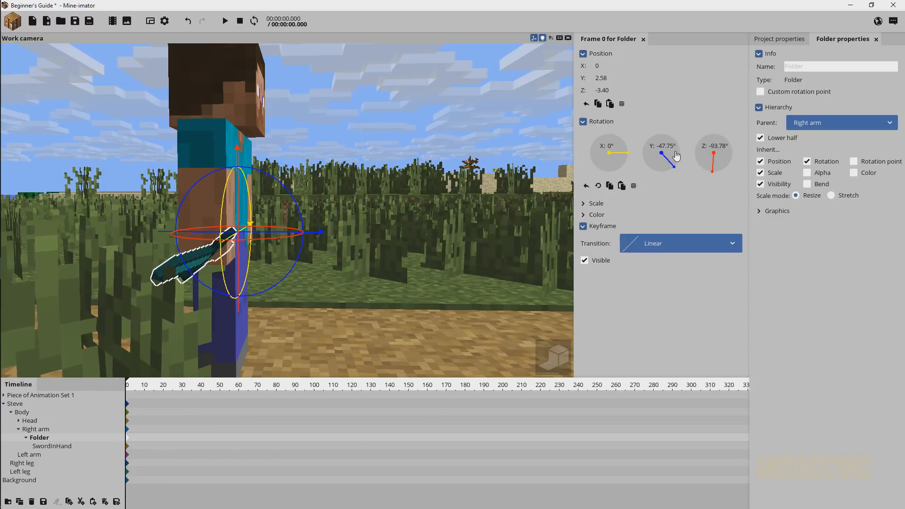
mouse_move(665, 154)
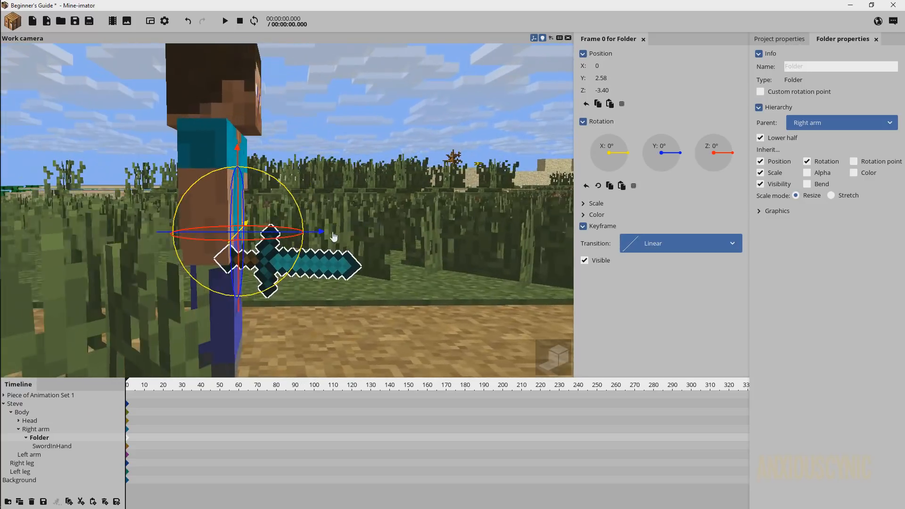
click(587, 203)
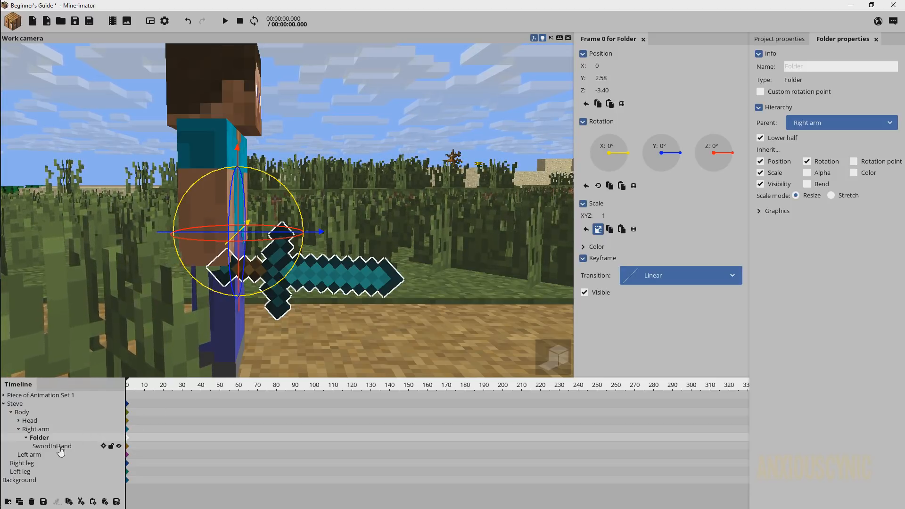
Step: Reset SwordInHand's position to 0,0,0, comparing its values against the Folder's
click(53, 446)
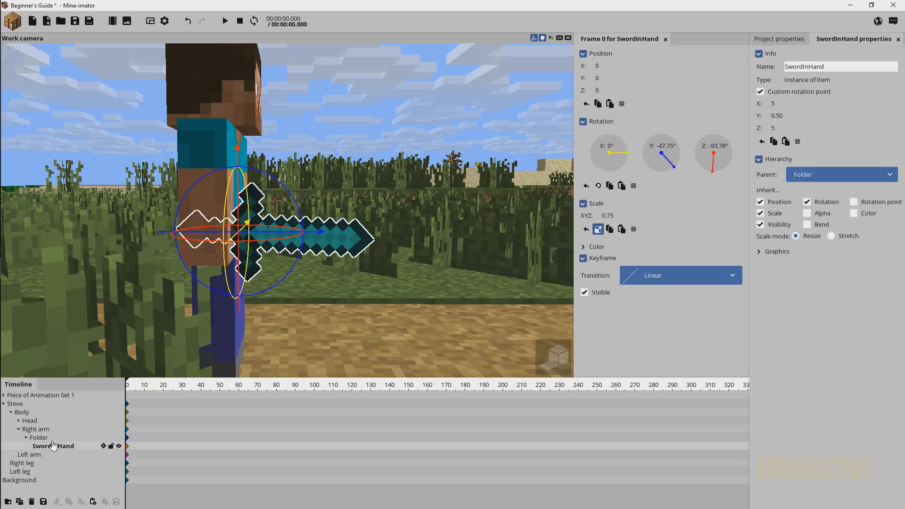
click(39, 438)
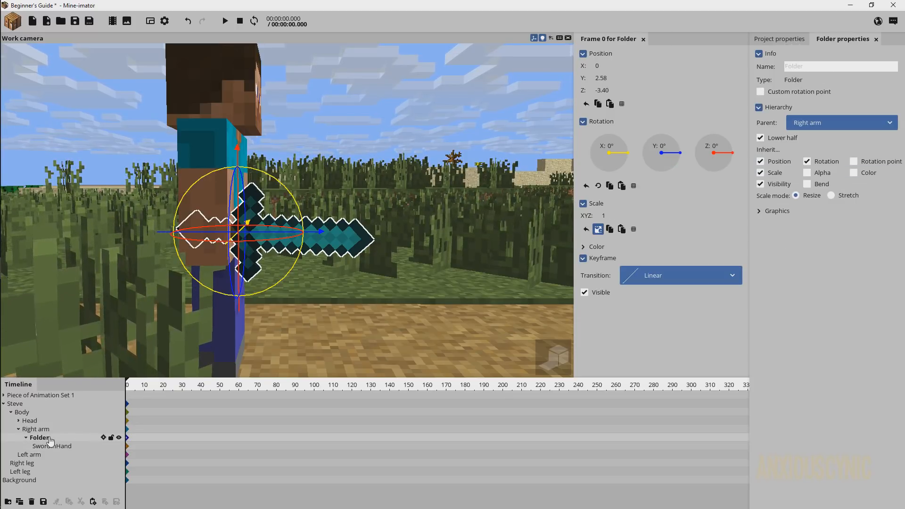
click(54, 446)
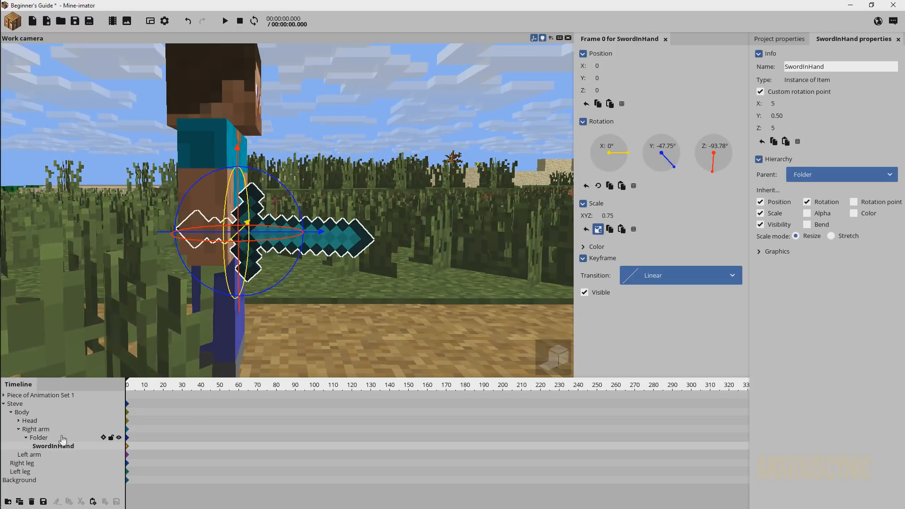
click(39, 437)
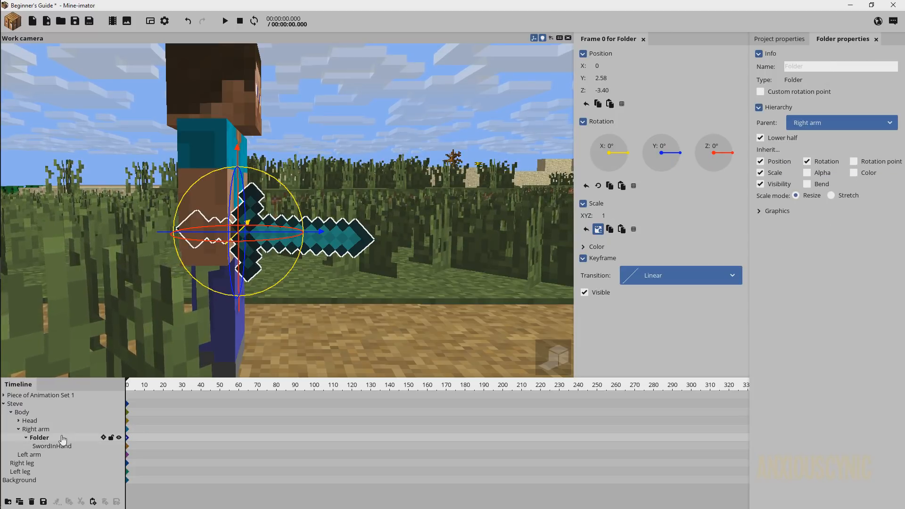
click(53, 446)
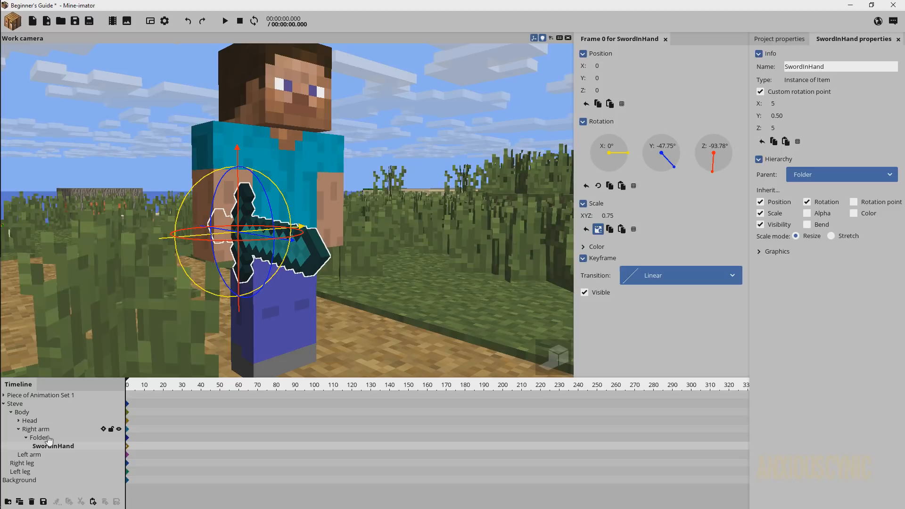
Step: Select the Folder and set its Y rotation to about 93.23°
click(39, 437)
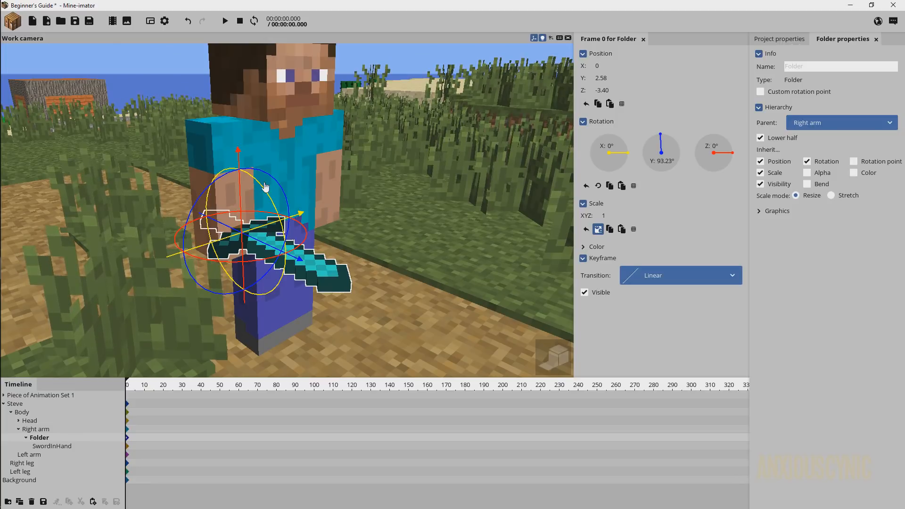
mouse_move(605, 159)
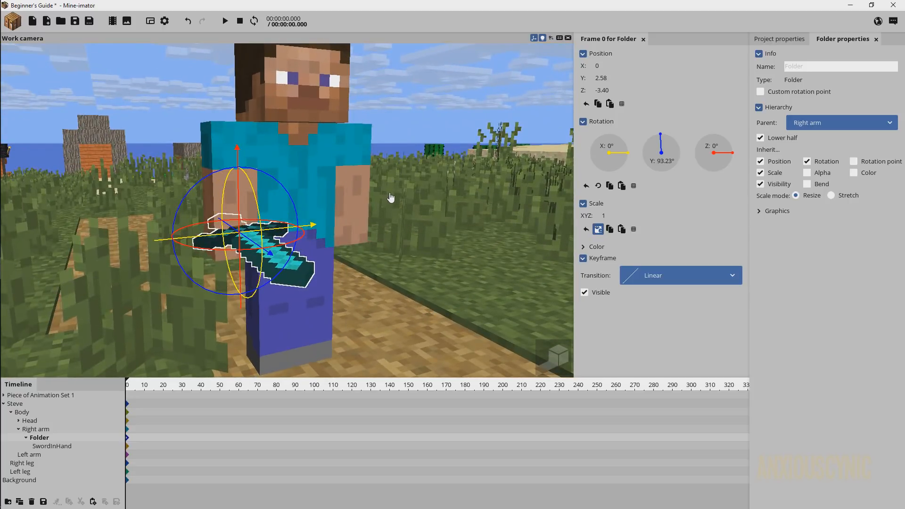
mouse_move(396, 203)
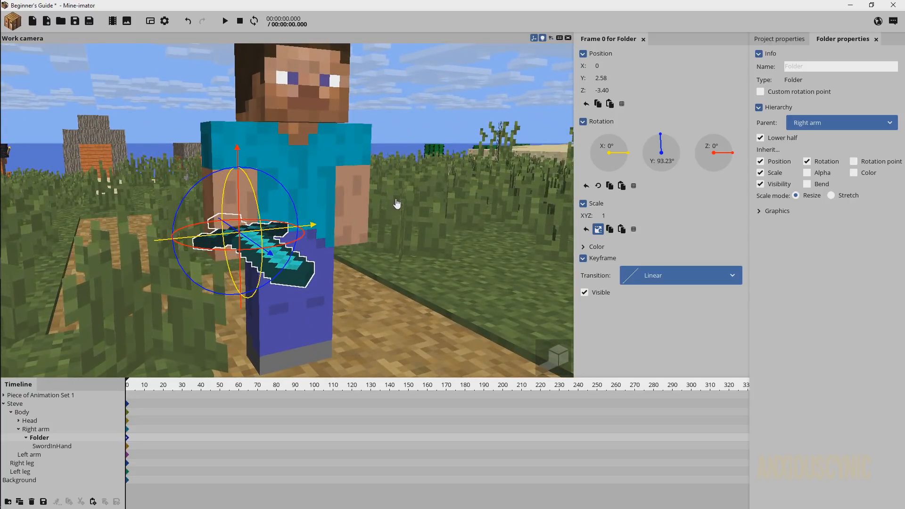